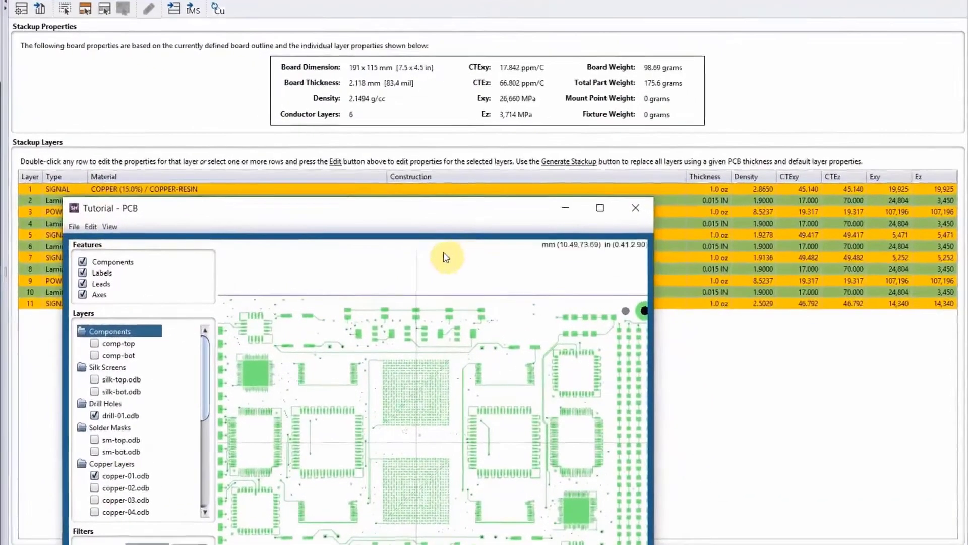
pyautogui.moveTo(362, 377)
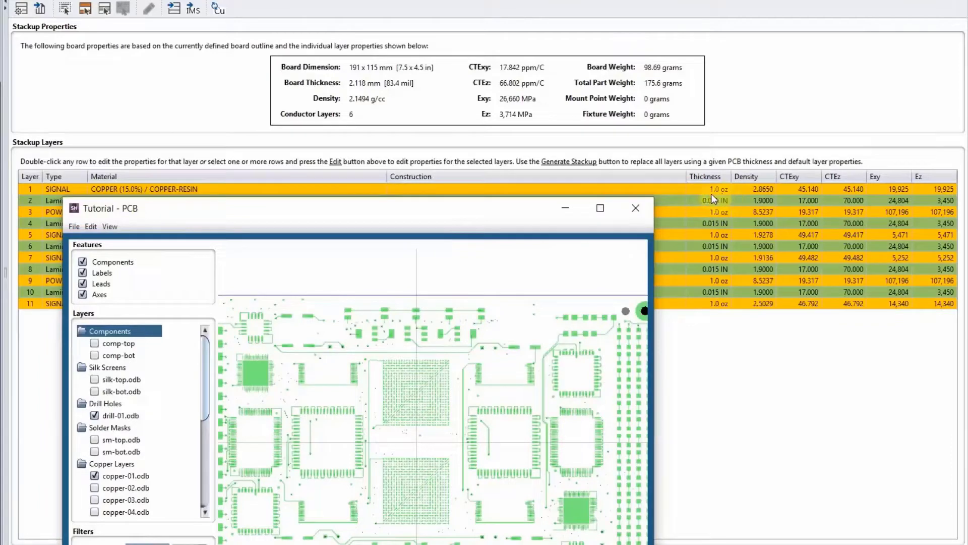
pyautogui.moveTo(706, 198)
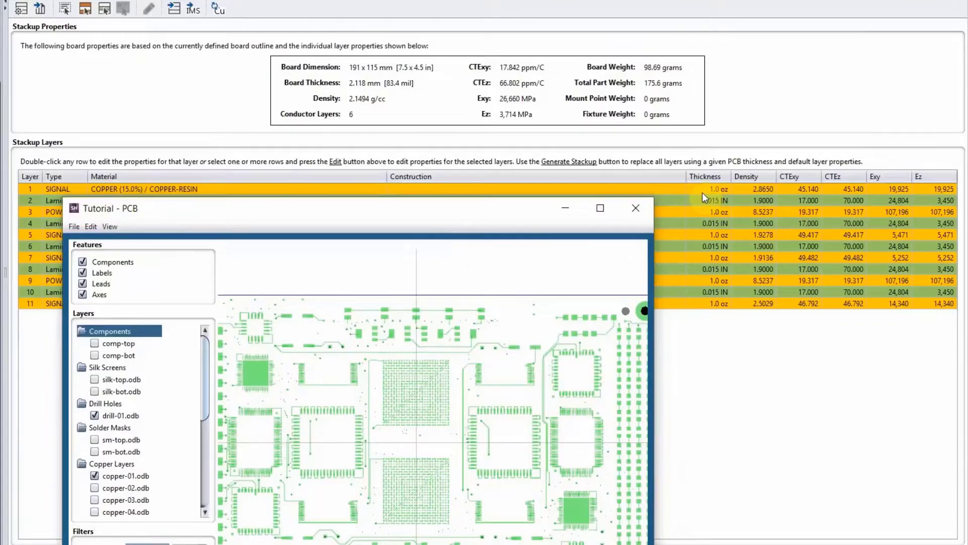
pyautogui.moveTo(815, 192)
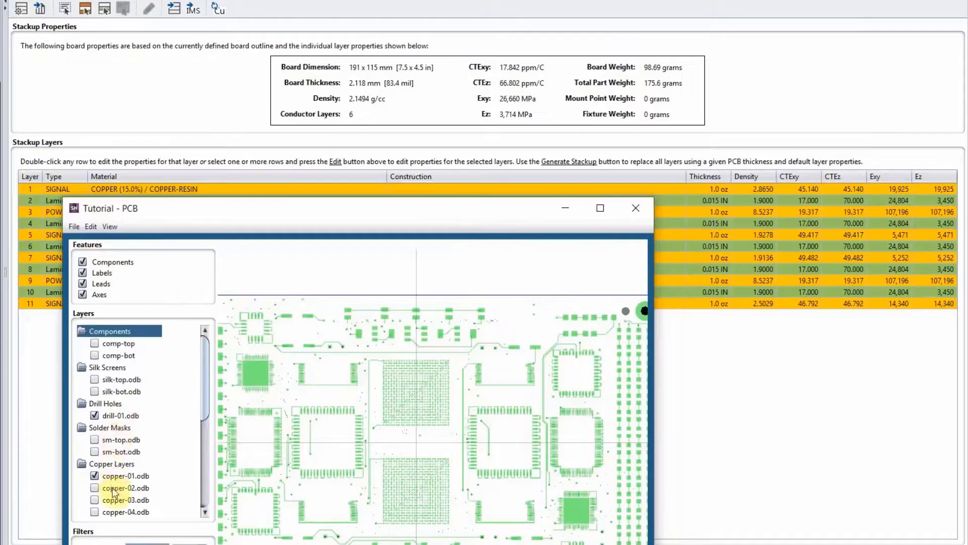
# Step: Preview copper layer 2, return to layer 1, then close the Tutorial - PCB preview
pyautogui.click(95, 487)
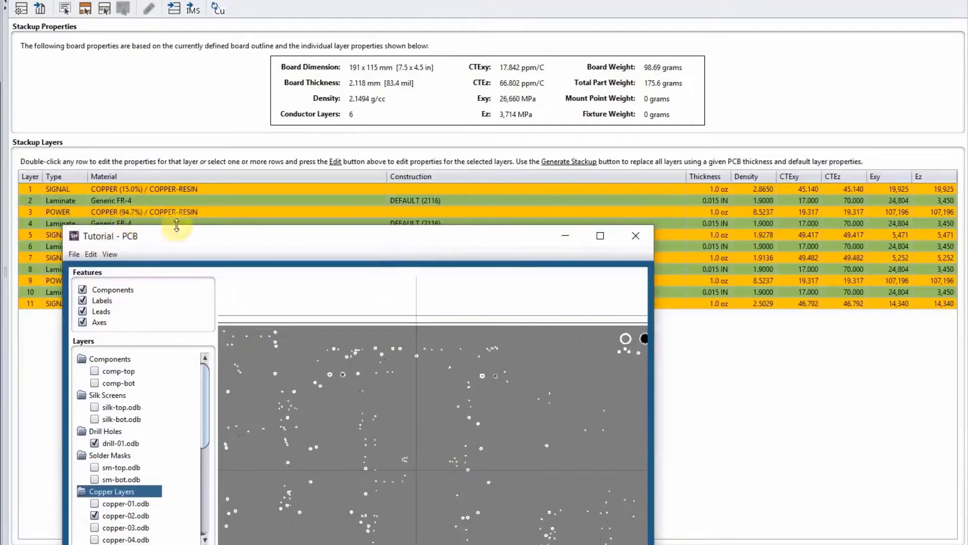
pyautogui.moveTo(206, 406)
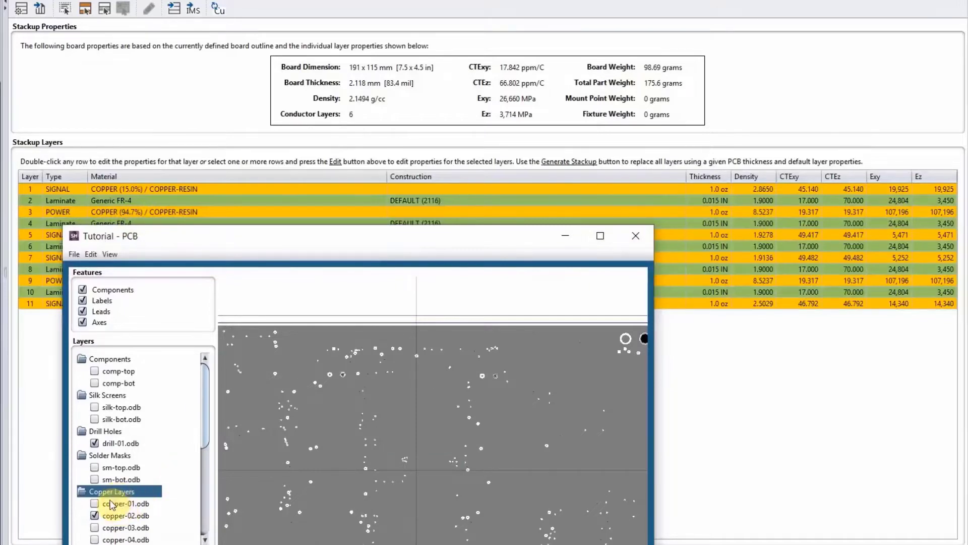
pyautogui.click(95, 503)
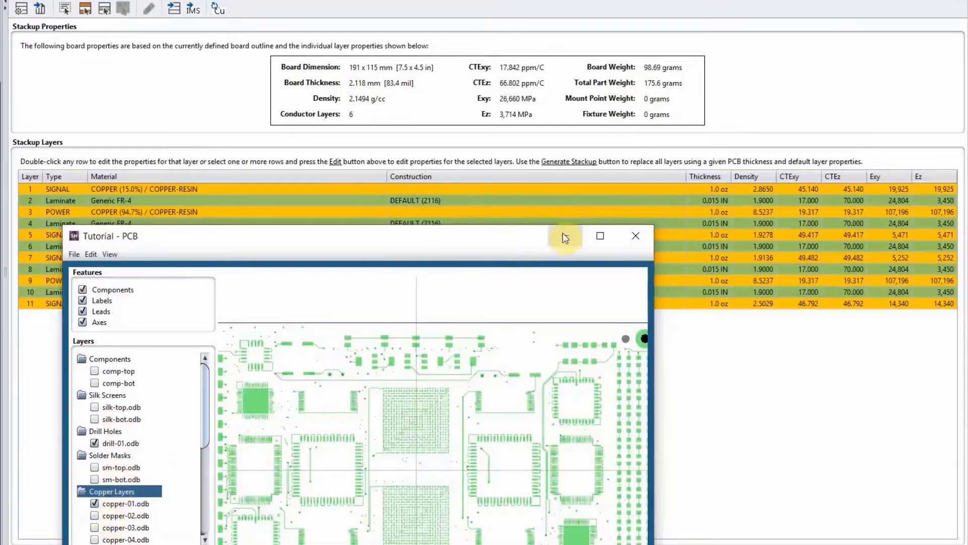
pyautogui.click(635, 236)
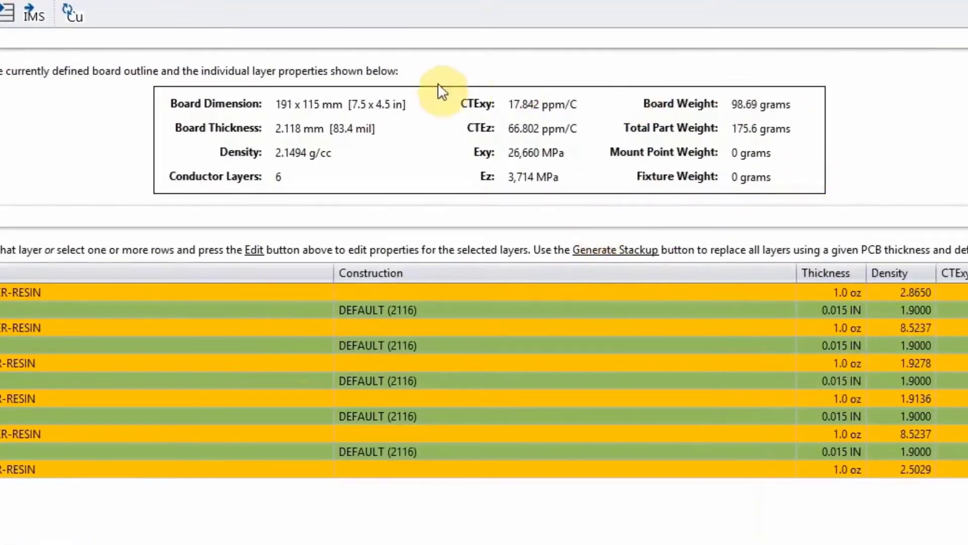
pyautogui.moveTo(646, 151)
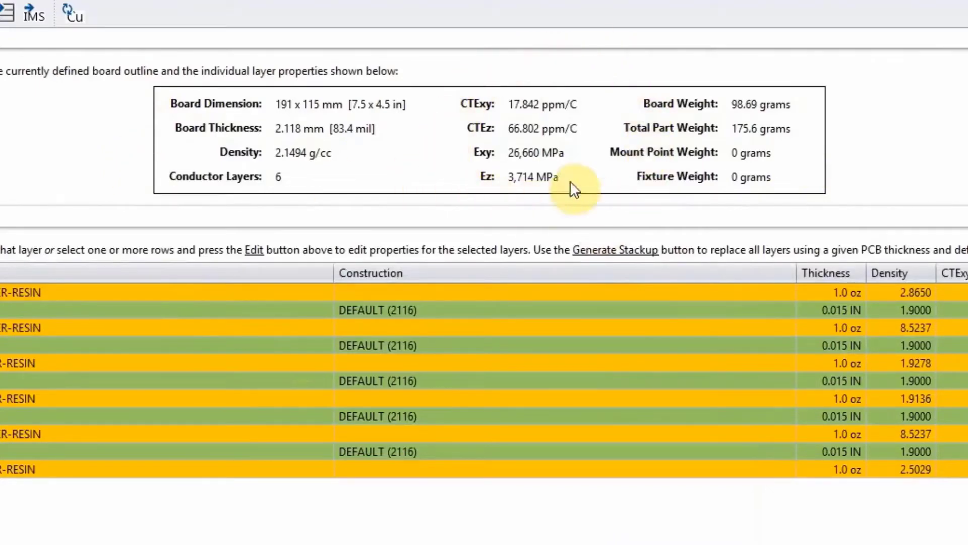
pyautogui.moveTo(583, 133)
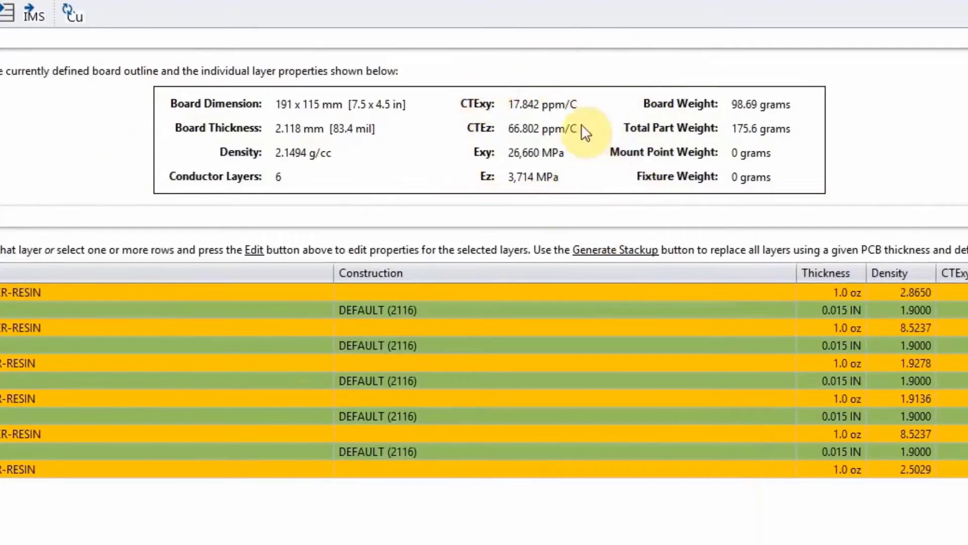
pyautogui.moveTo(478, 151)
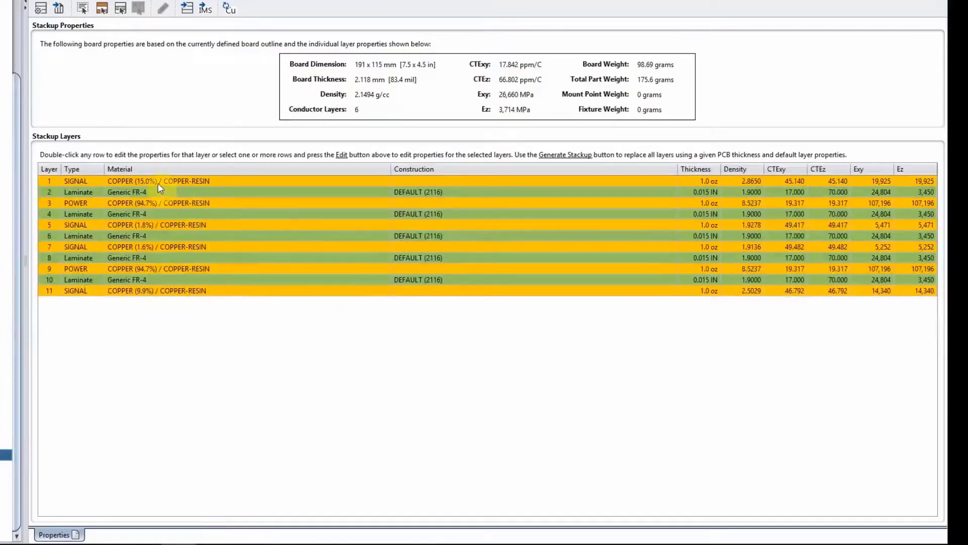
pyautogui.rightClick(157, 181)
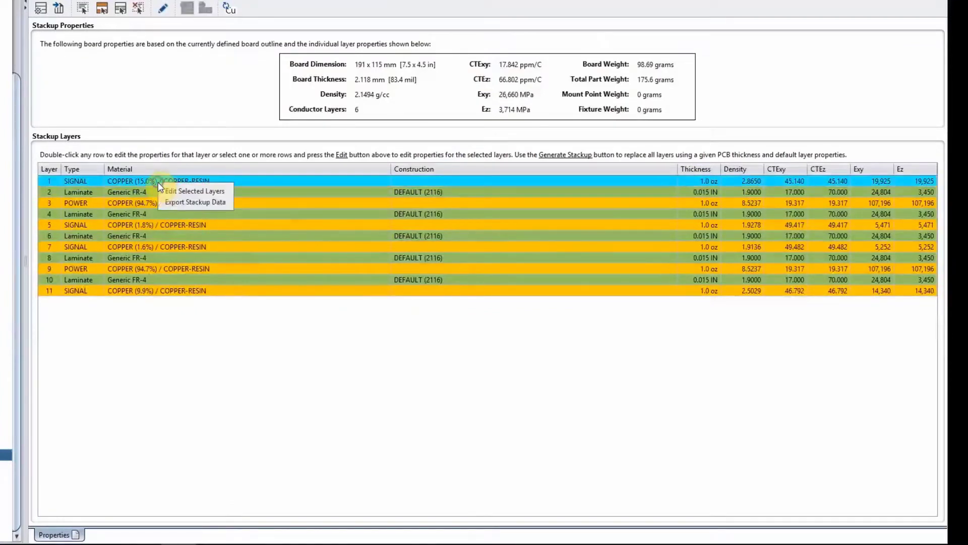
pyautogui.click(194, 191)
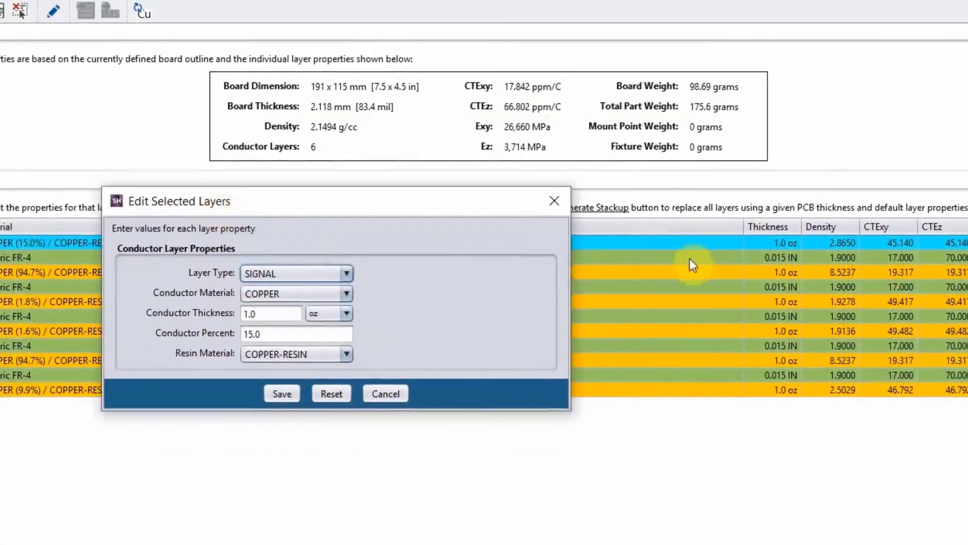
pyautogui.moveTo(790, 245)
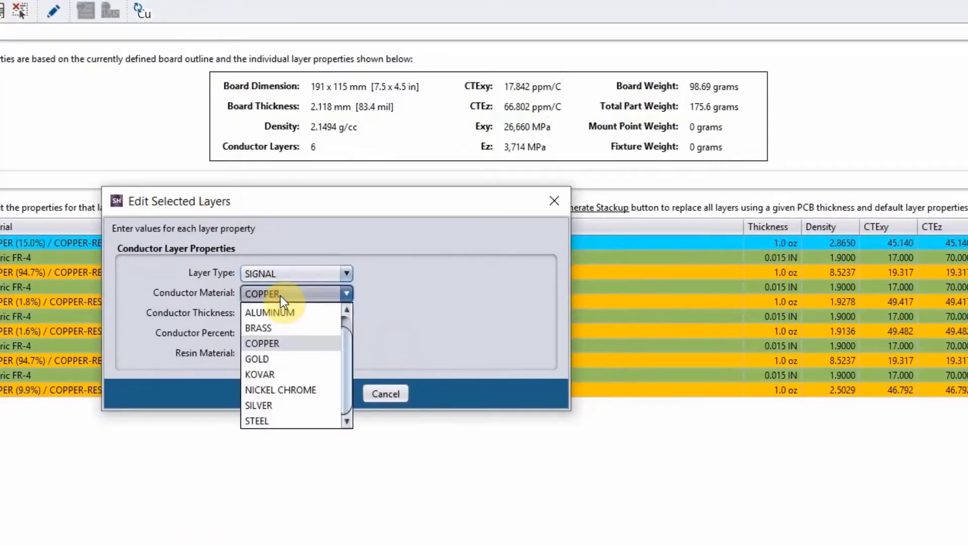
pyautogui.click(262, 343)
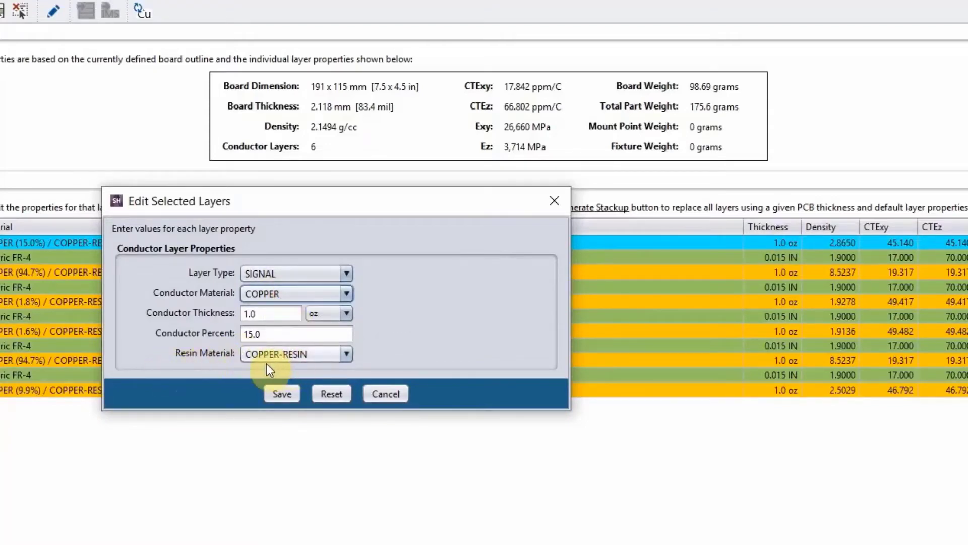
pyautogui.moveTo(241, 368)
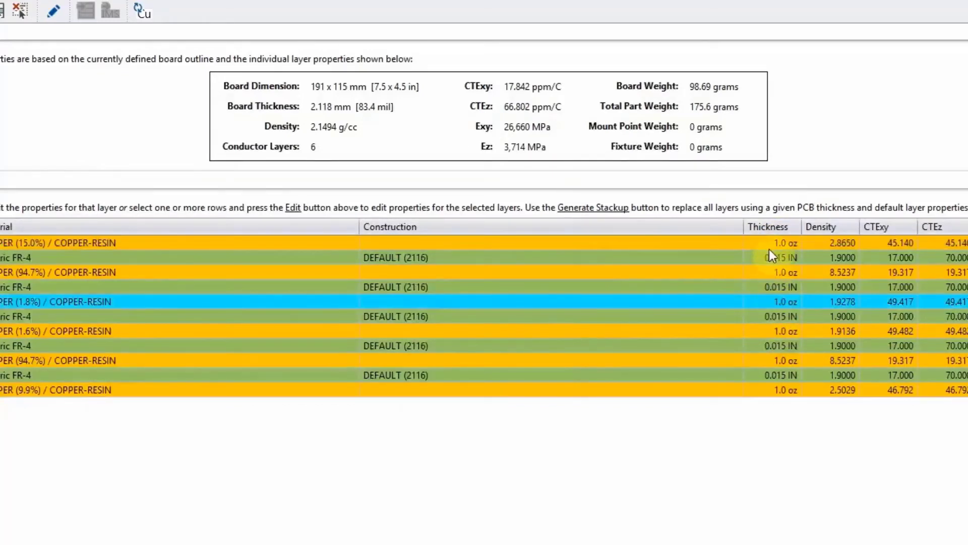
pyautogui.moveTo(775, 376)
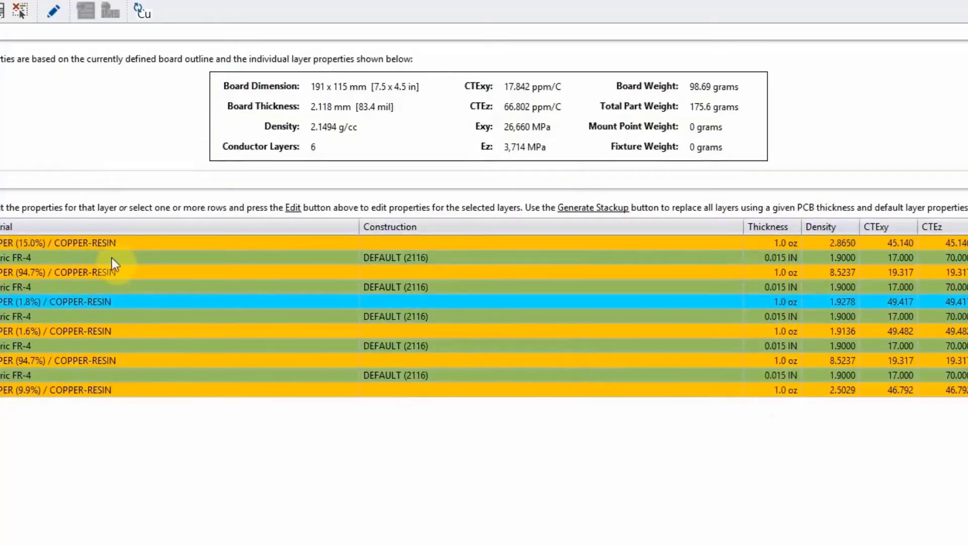
pyautogui.moveTo(62, 293)
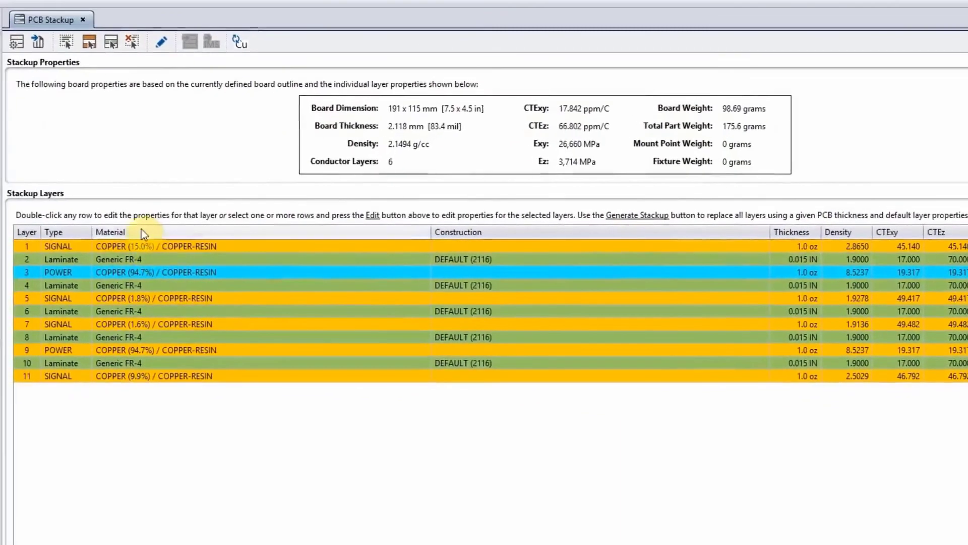
pyautogui.moveTo(88, 41)
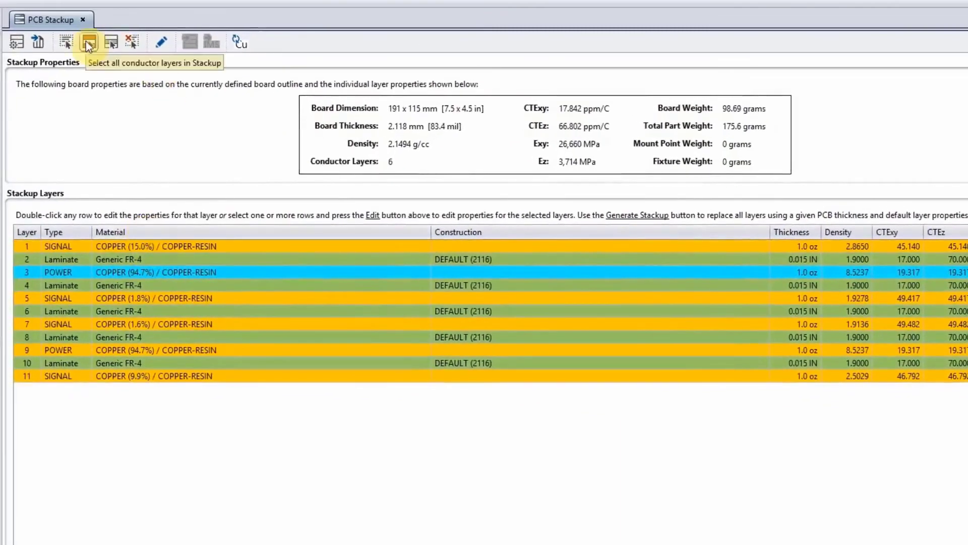
pyautogui.click(88, 42)
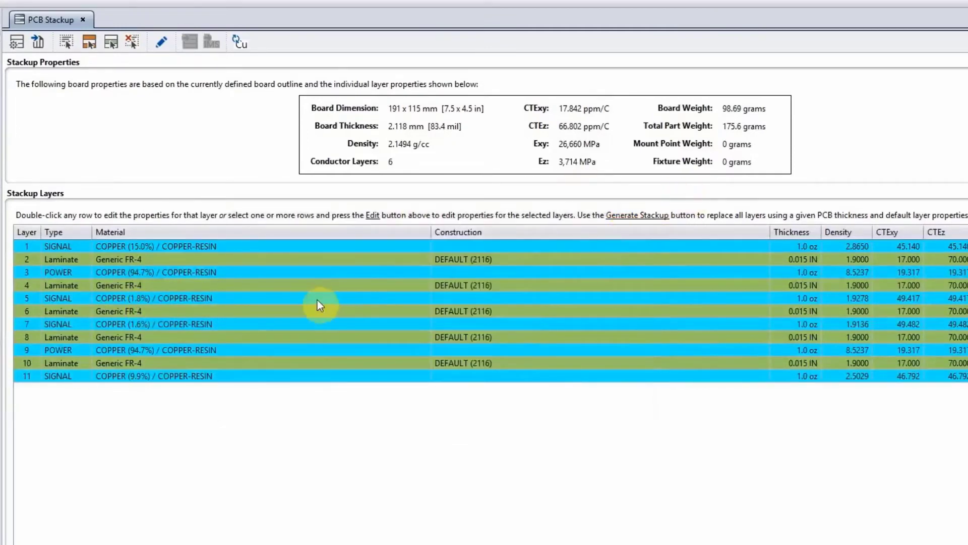
pyautogui.click(111, 41)
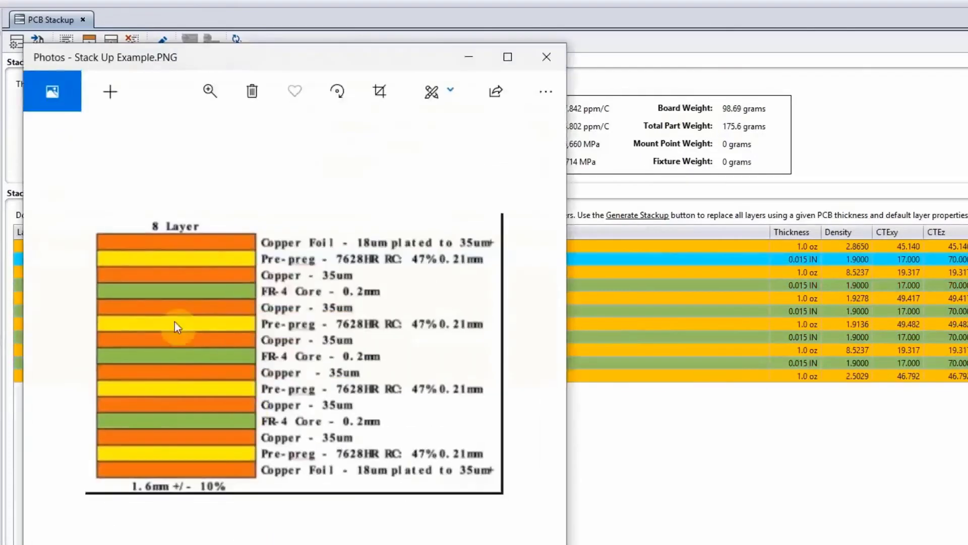
pyautogui.moveTo(370, 192)
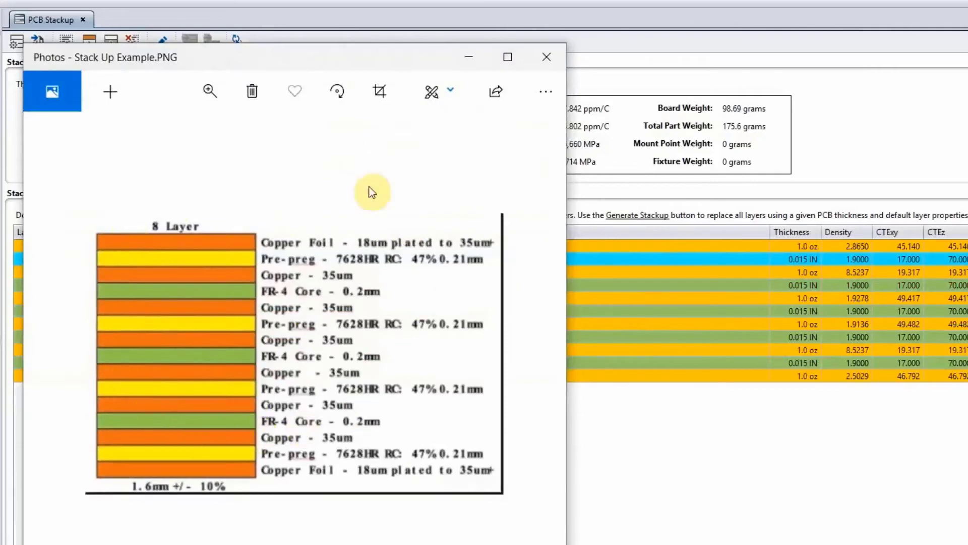
pyautogui.moveTo(102, 341)
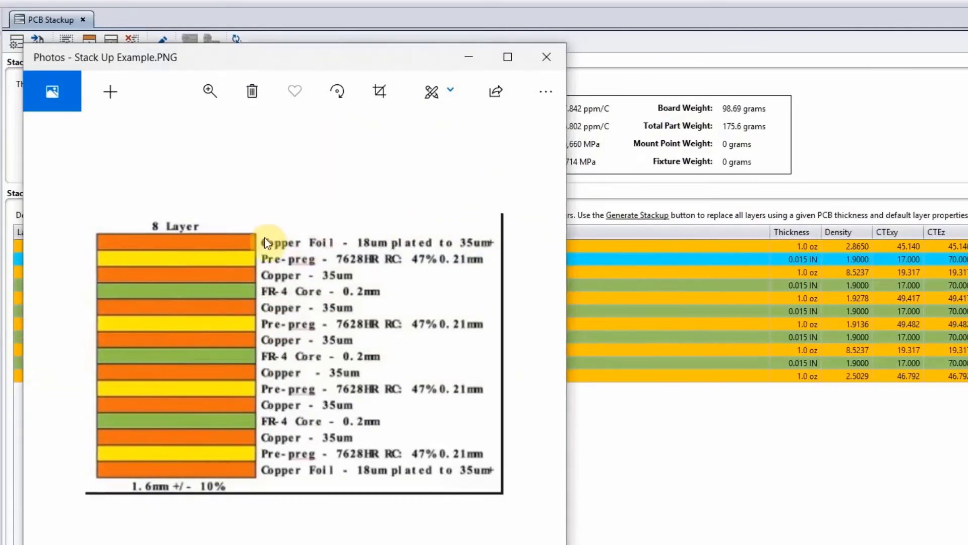
pyautogui.moveTo(380, 286)
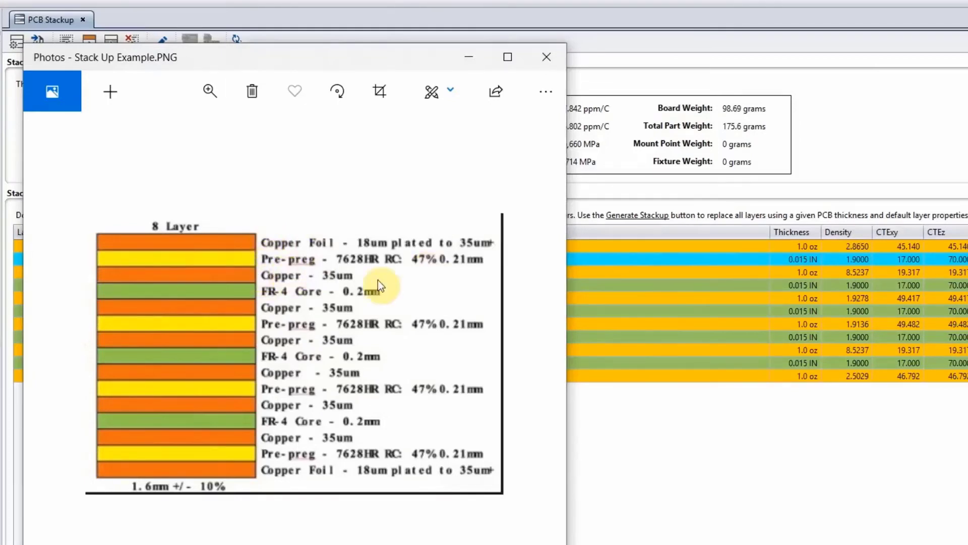
pyautogui.moveTo(272, 283)
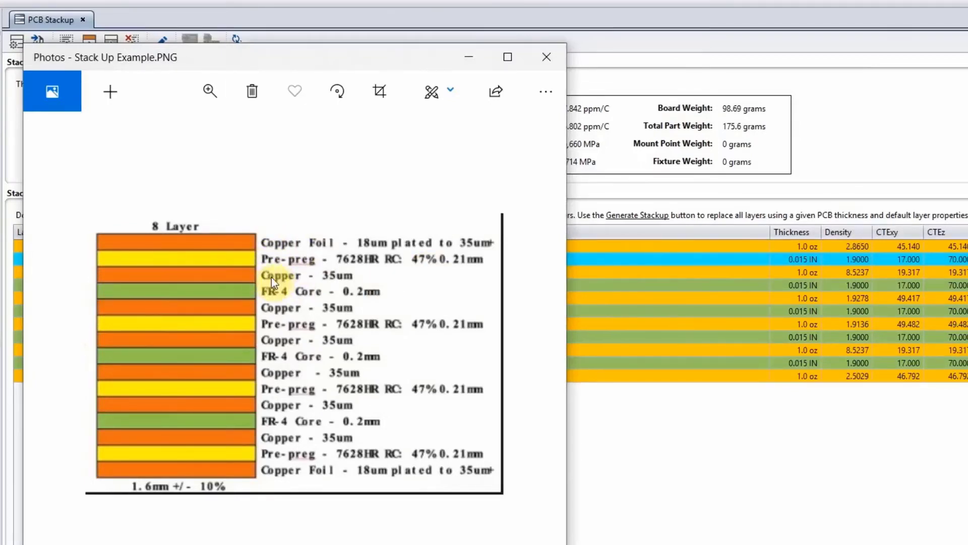
pyautogui.moveTo(297, 65)
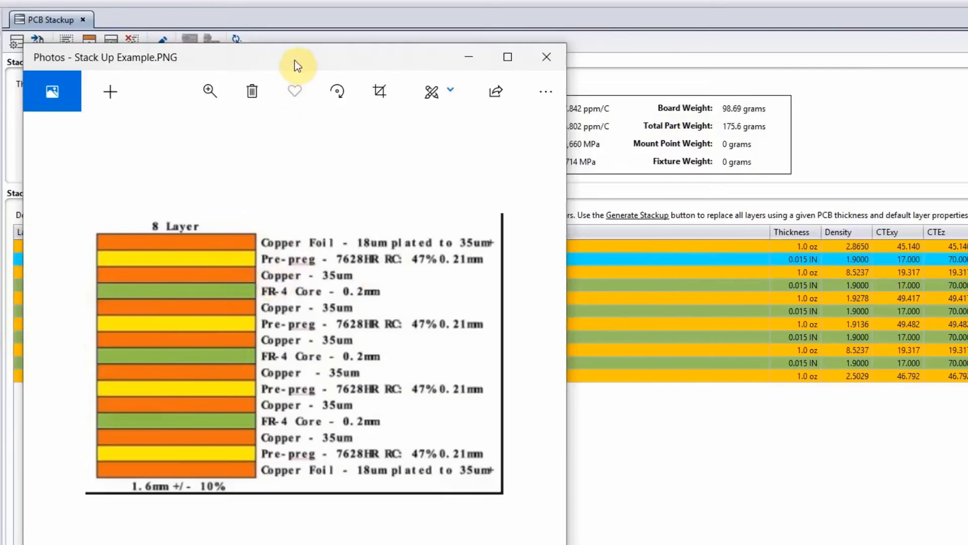
pyautogui.moveTo(430, 68)
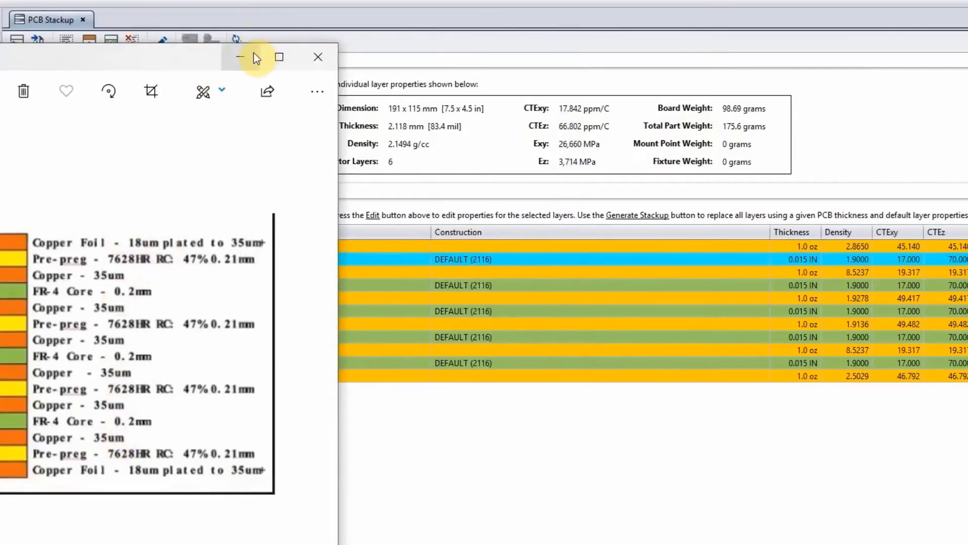
pyautogui.moveTo(240, 57)
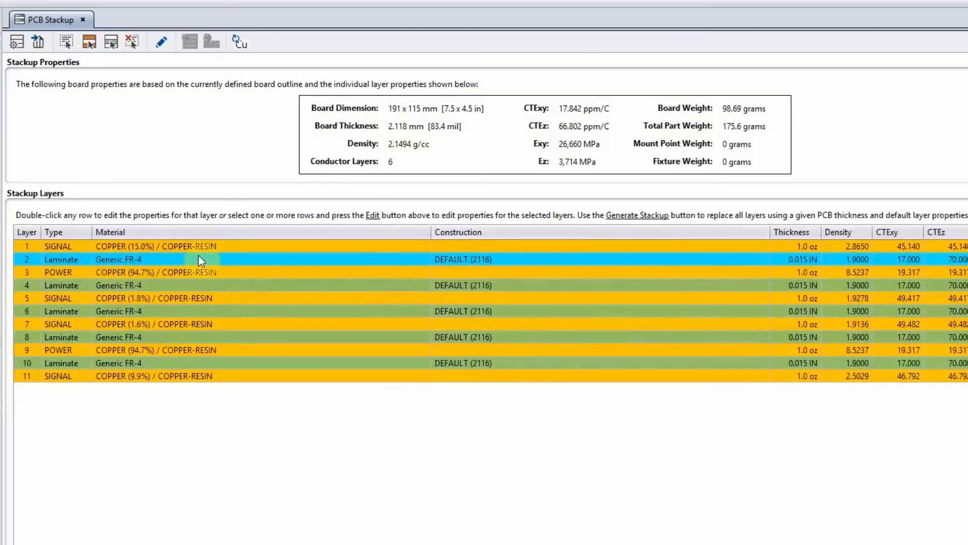
# Step: Edit laminate layer 2 (Generic FR-4, 0.015 in) and list its construction options
pyautogui.rightClick(199, 259)
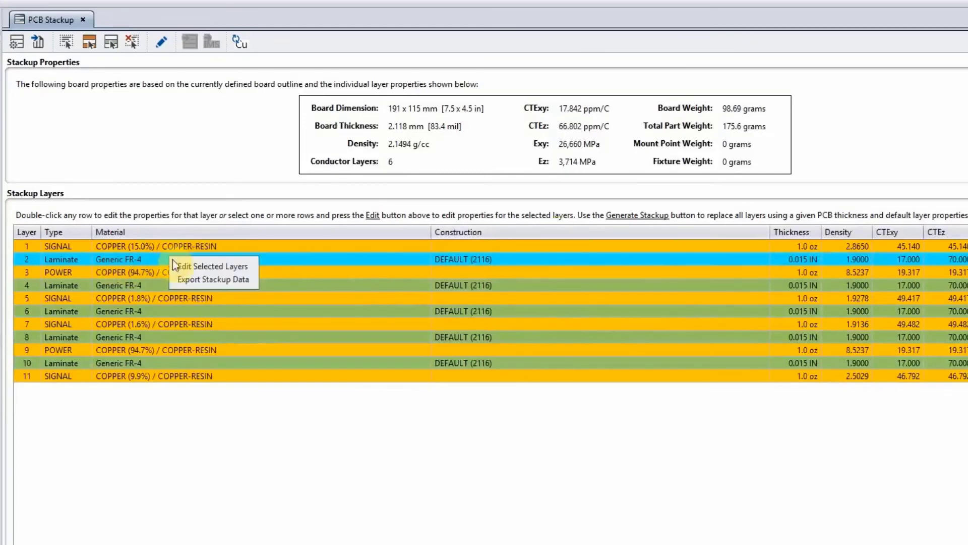
pyautogui.click(209, 266)
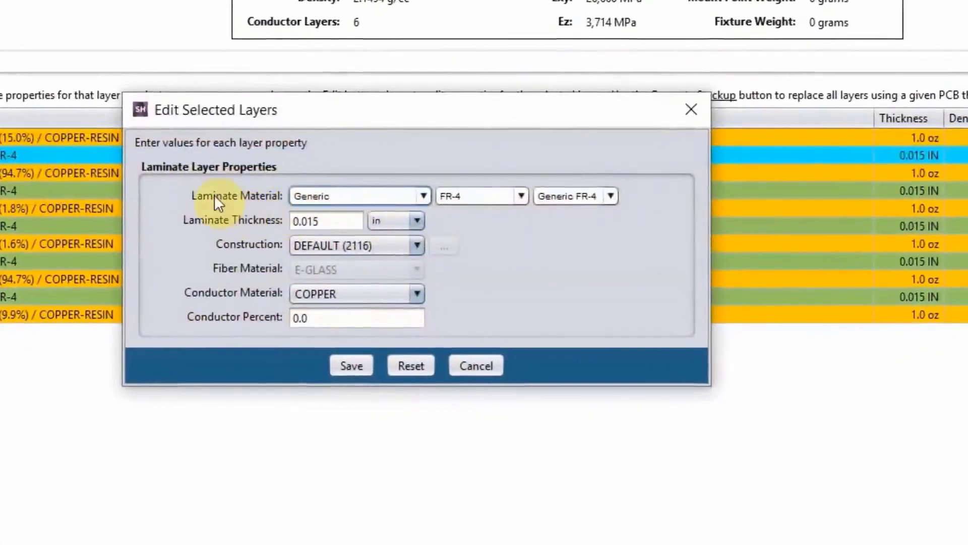
pyautogui.moveTo(575, 196)
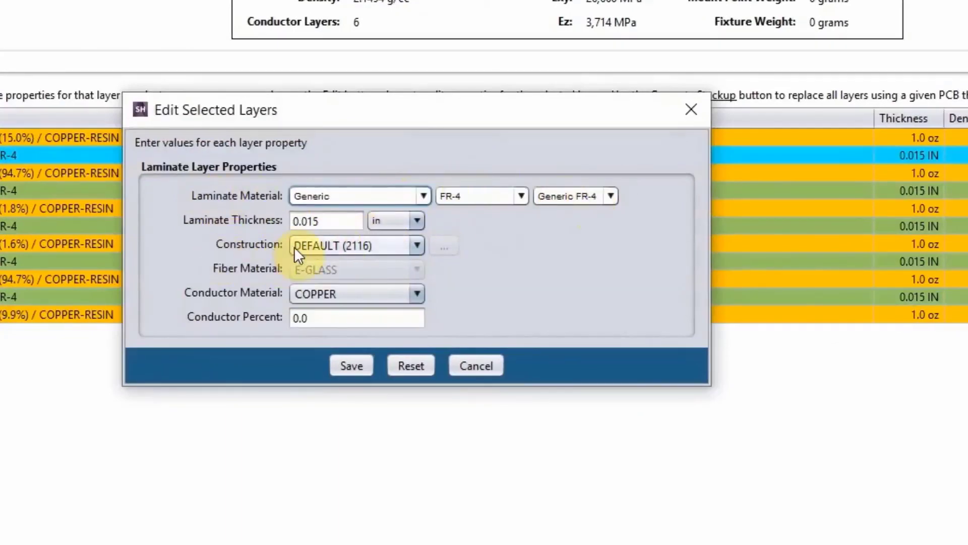
pyautogui.click(416, 245)
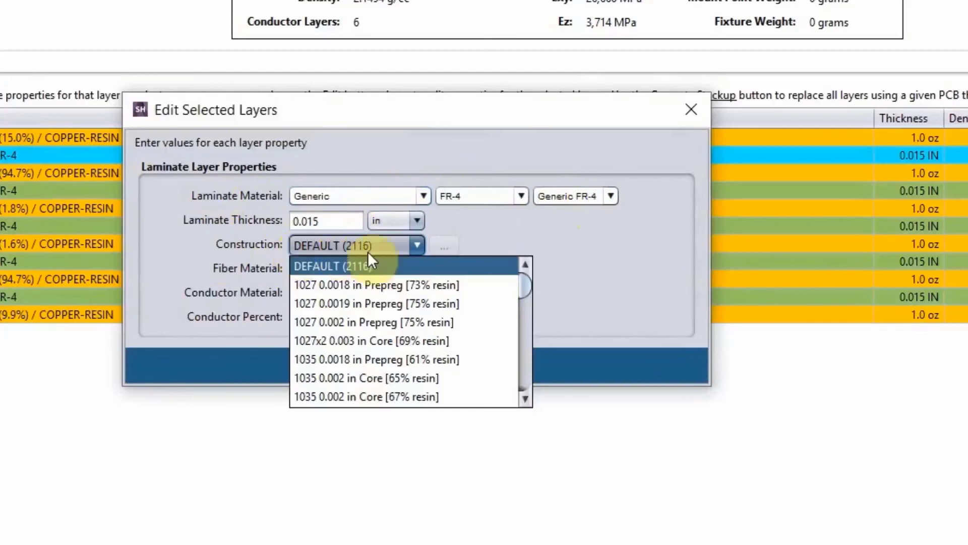